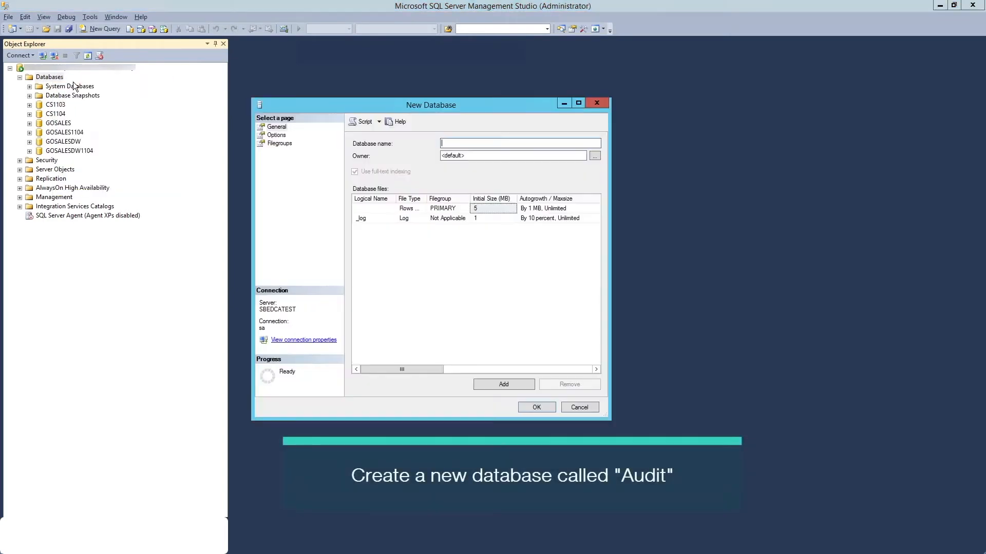
Create a new SQL Server database named Audit from the New Database dialog.
{"action": "type", "text": "Audit"}
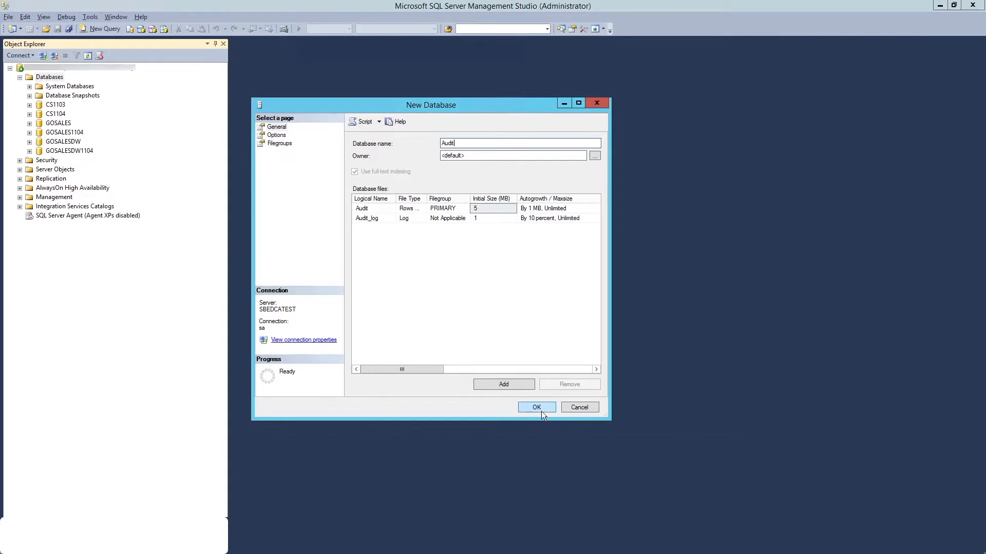
{"action": "left_click", "coordinate": [536, 406]}
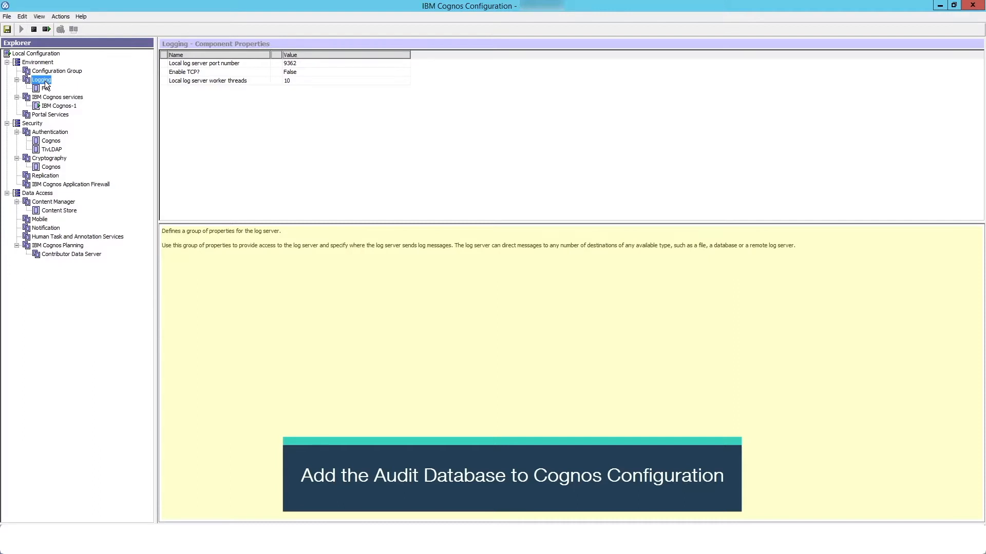
Add a Database-type logging destination named Audit under Logging.
{"action": "right_click", "coordinate": [41, 80]}
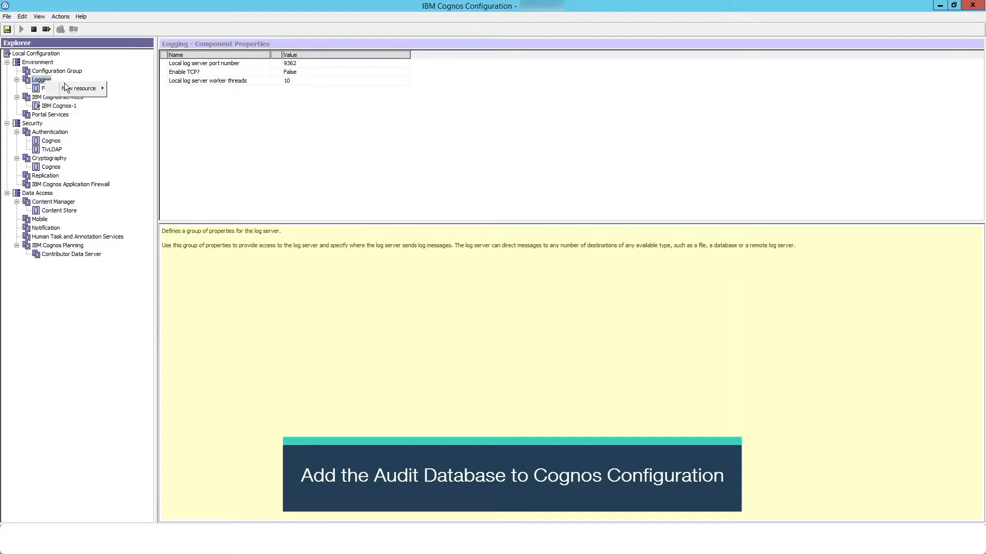
{"action": "left_click", "coordinate": [80, 88]}
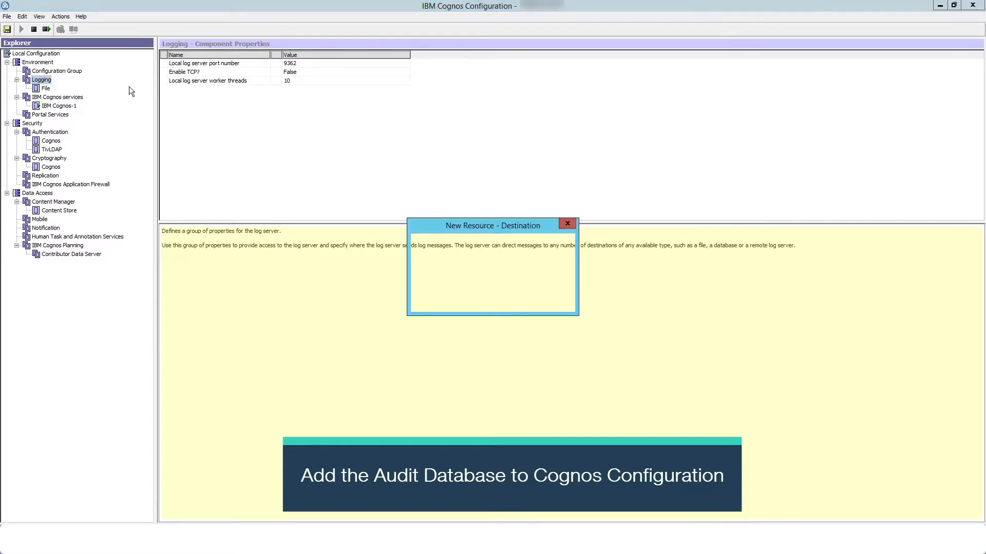
{"action": "type", "text": "Au"}
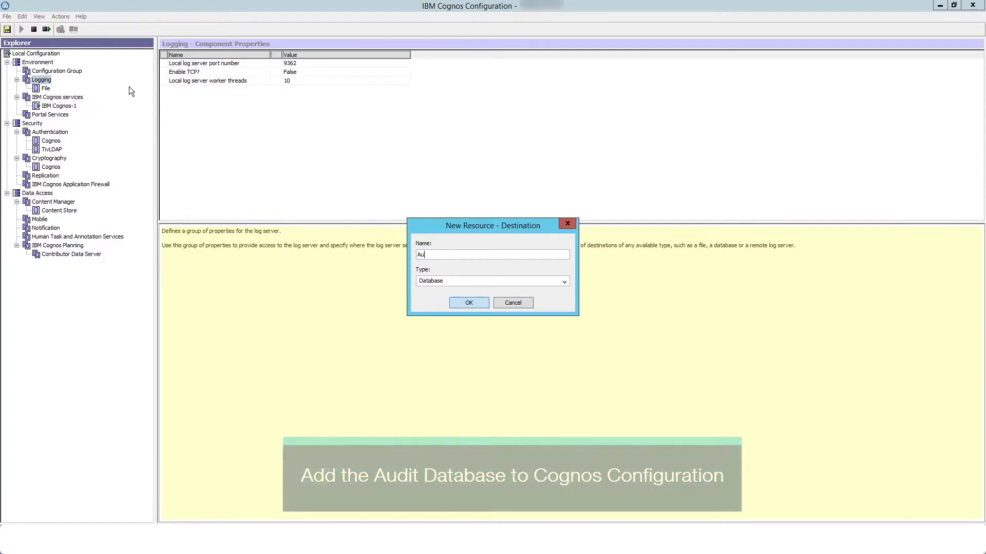
{"action": "type", "text": "dit"}
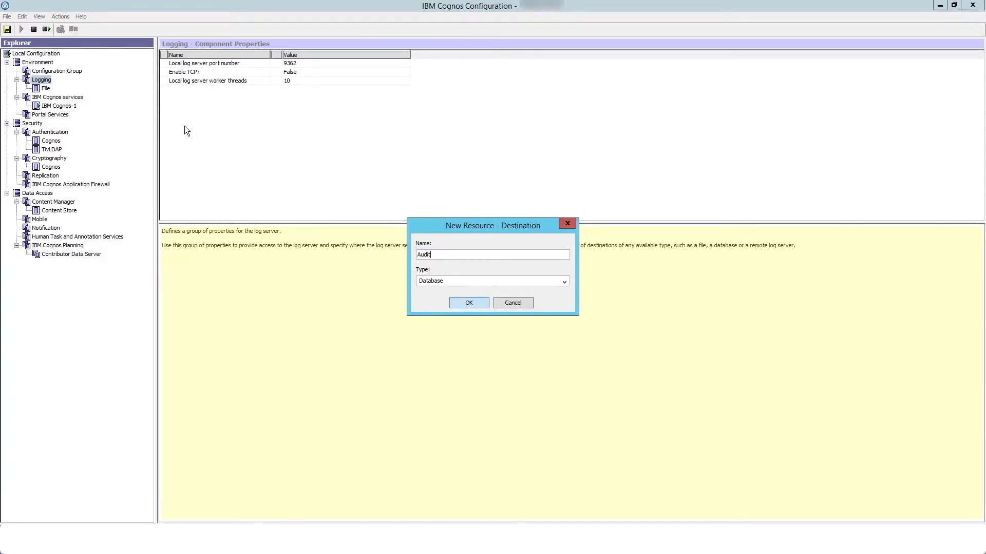
{"action": "left_click", "coordinate": [468, 301]}
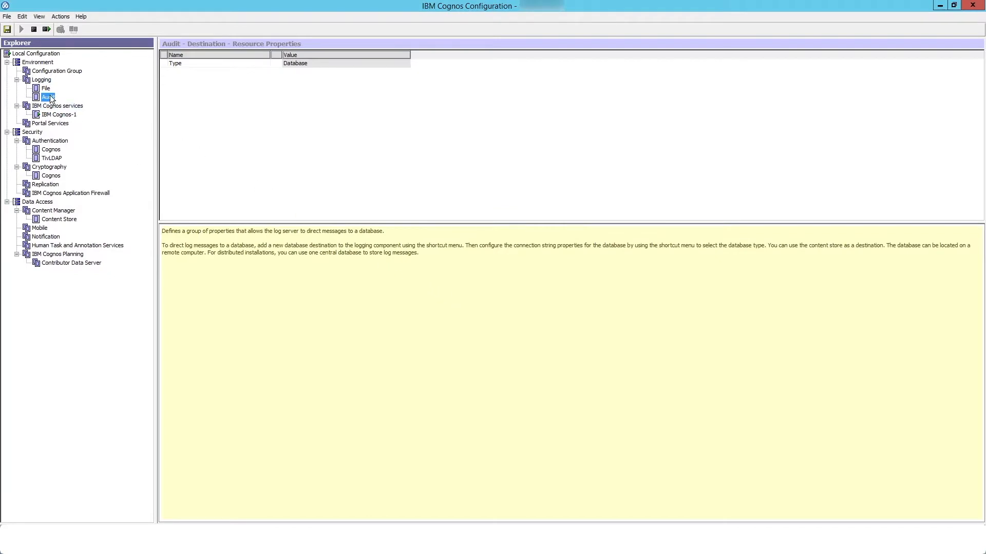
Add a Microsoft SQL Server database resource named Audit to the Audit destination.
{"action": "right_click", "coordinate": [46, 98]}
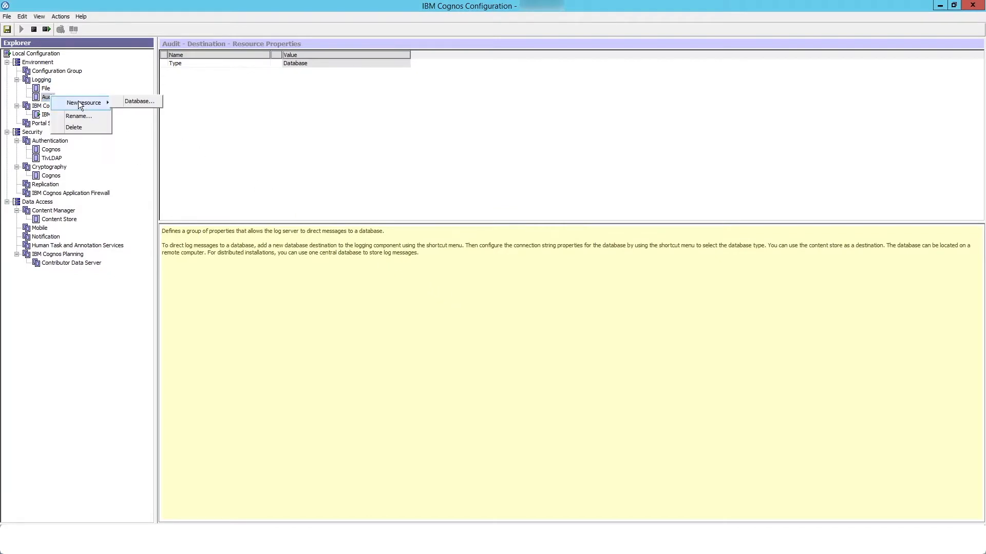
{"action": "left_click", "coordinate": [139, 102]}
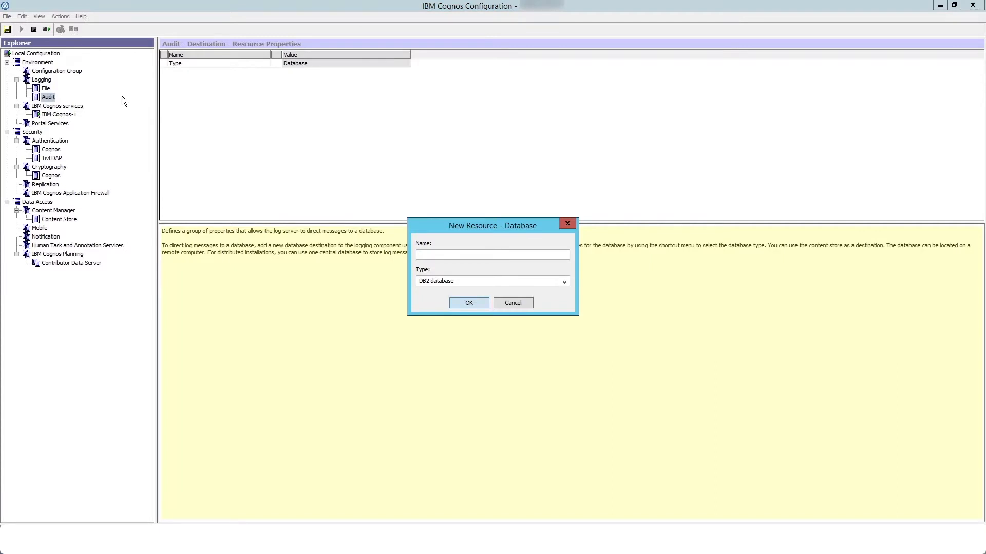
{"action": "type", "text": "Audit"}
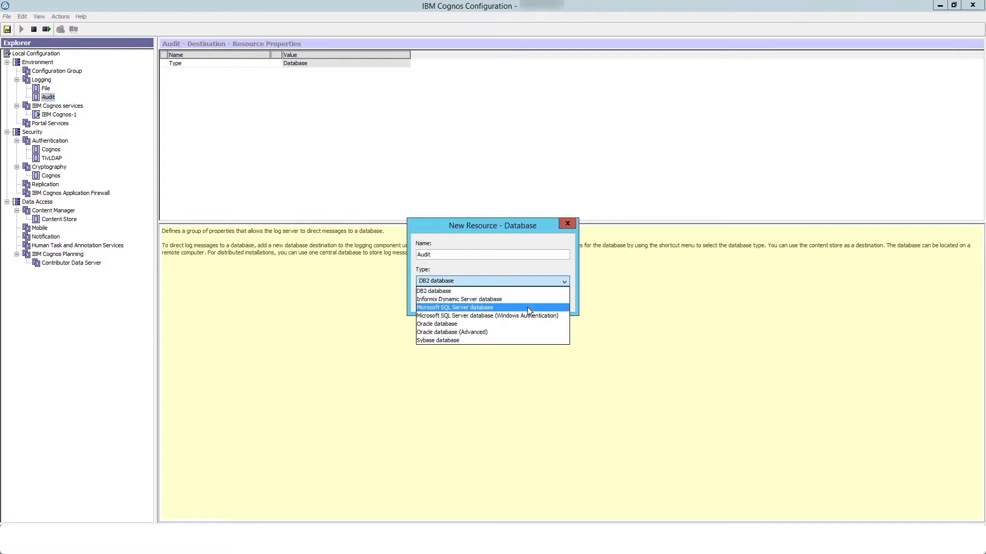
{"action": "left_click", "coordinate": [455, 307]}
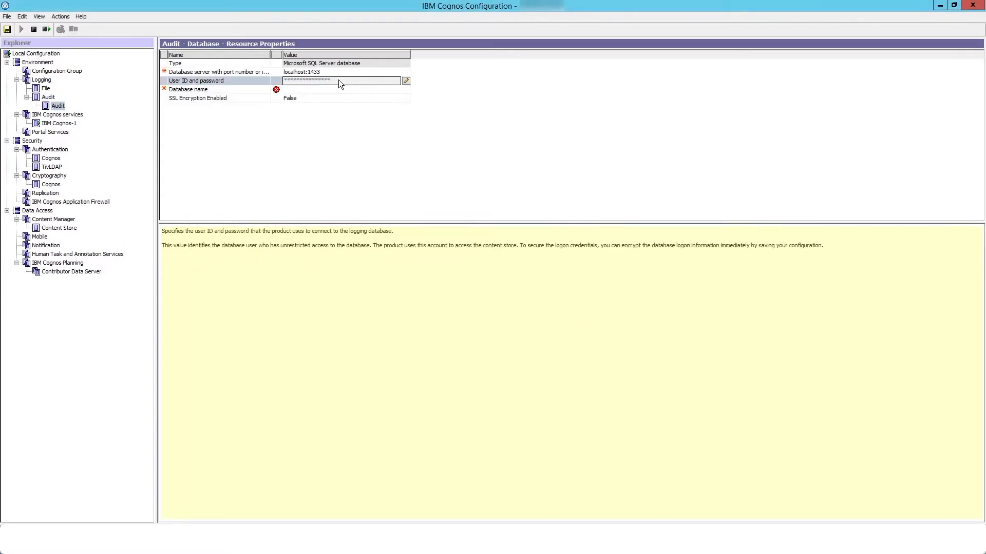
Fill in the login credentials and set the database name property to Audit.
{"action": "left_click", "coordinate": [405, 81]}
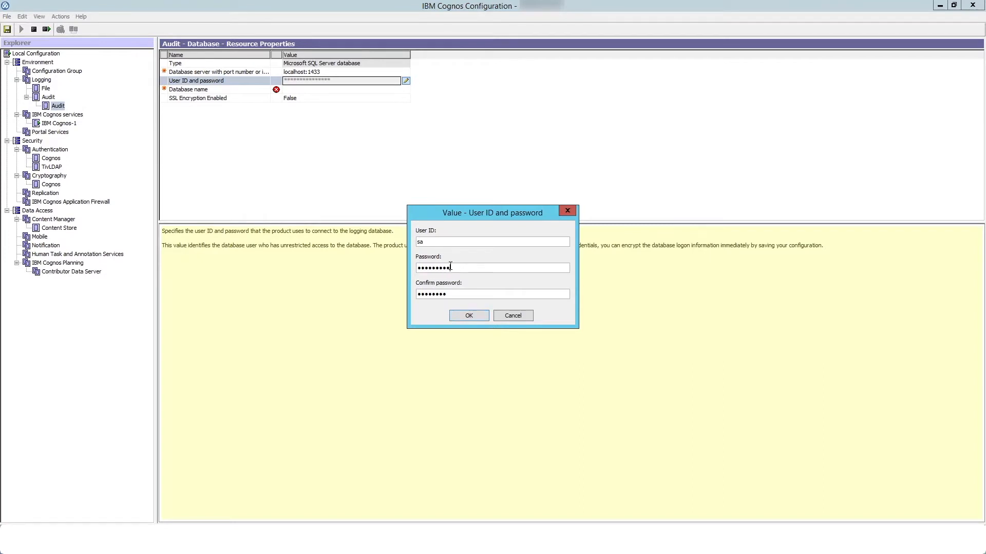
{"action": "type", "text": "•"}
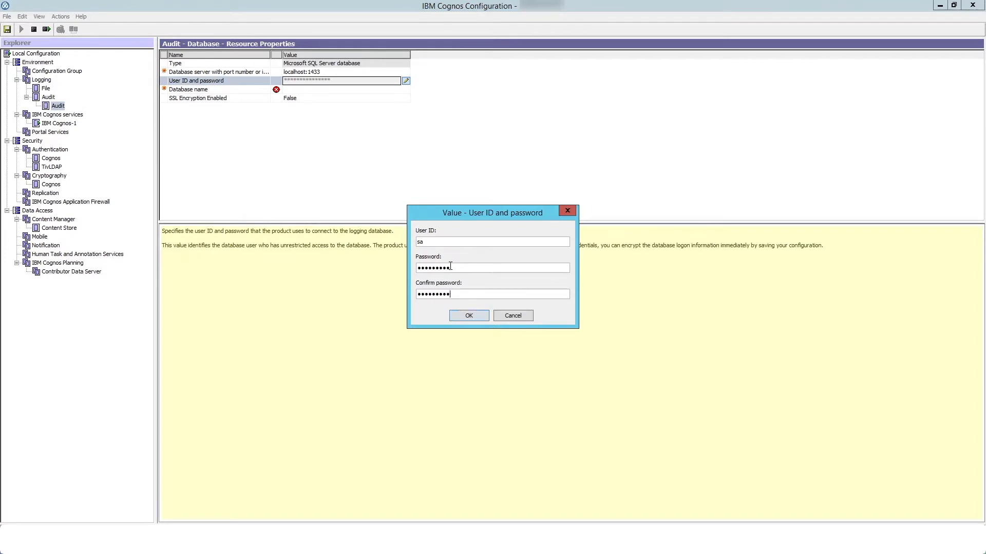
{"action": "left_click", "coordinate": [468, 315]}
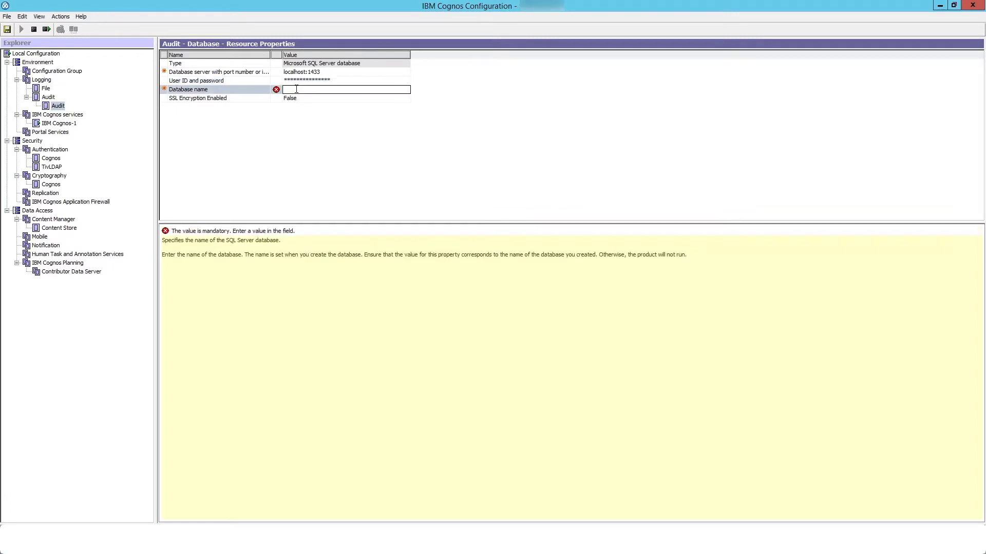
{"action": "type", "text": "Audit"}
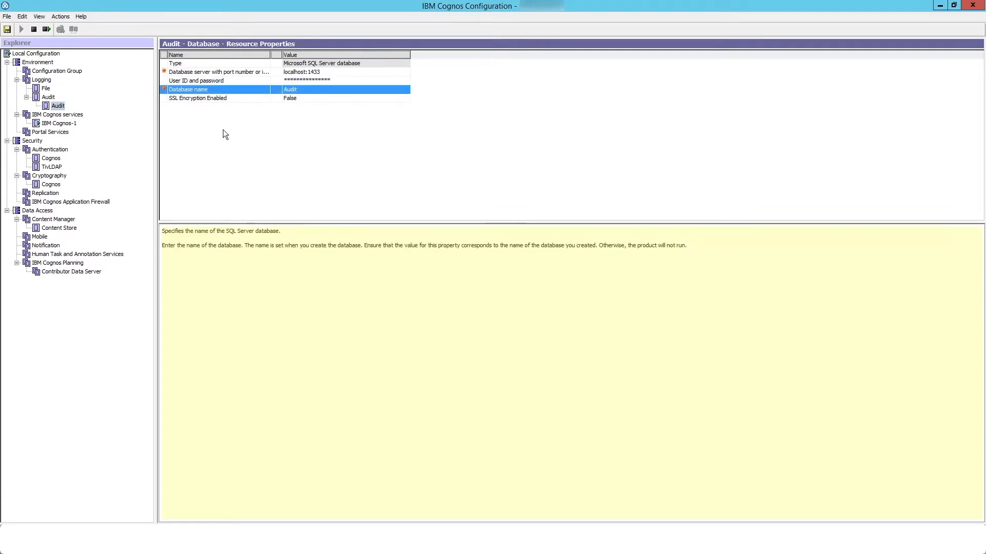
{"action": "right_click", "coordinate": [56, 105]}
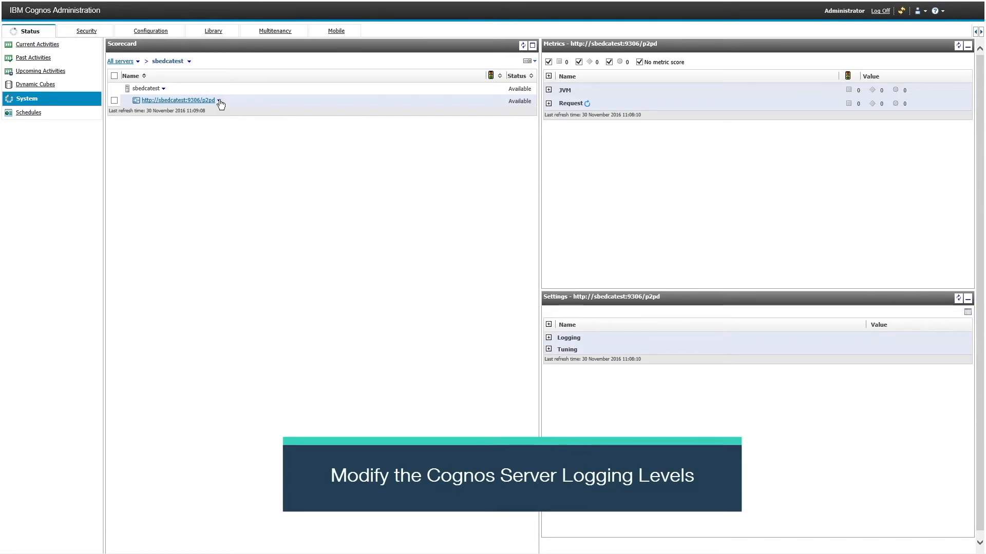
In the dispatcher's Settings, set the audit logging level for its services to Basic.
{"action": "left_click", "coordinate": [177, 101]}
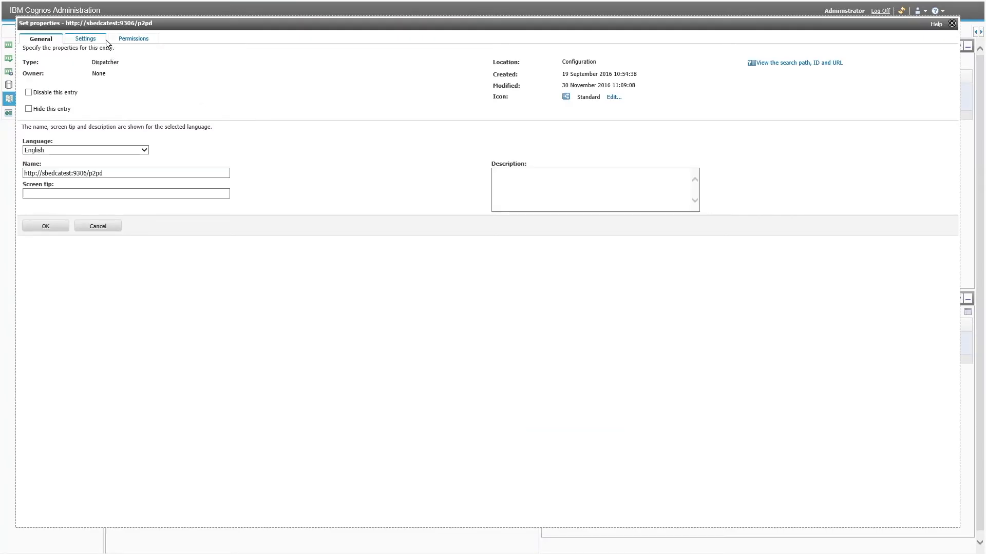
{"action": "left_click", "coordinate": [82, 38]}
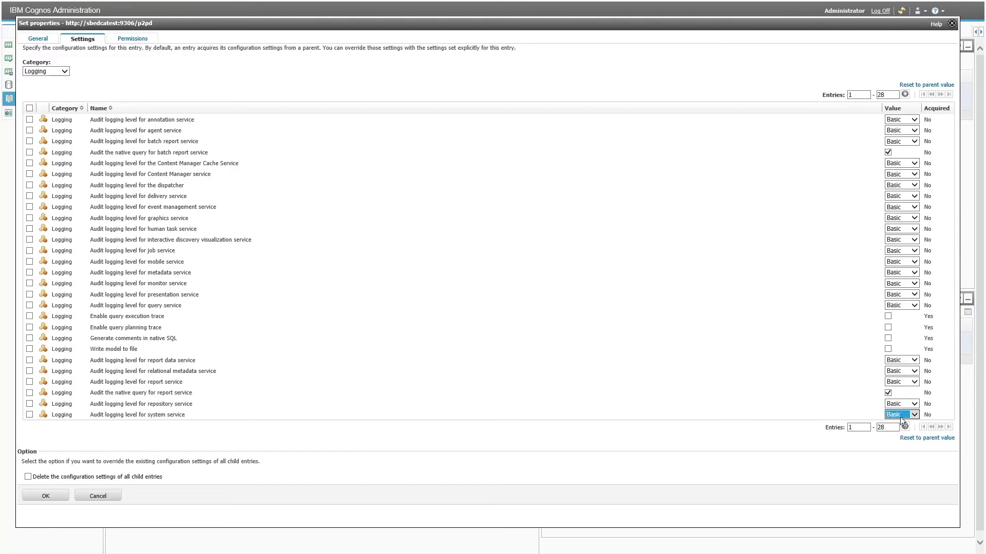
{"action": "left_click", "coordinate": [44, 496]}
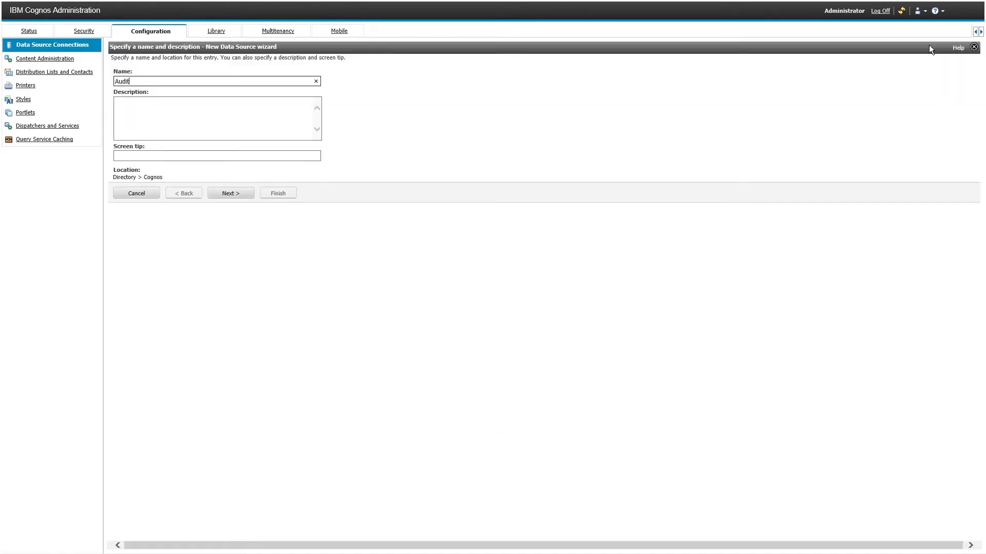
Make the data source Microsoft SQL Server with server localhost, port 1433, database Audit.
{"action": "left_click", "coordinate": [230, 193]}
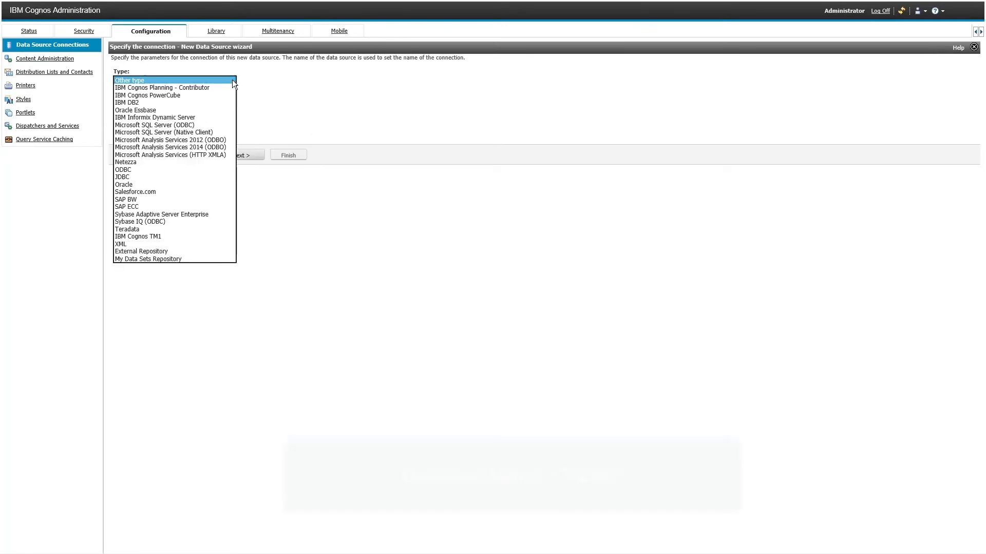
{"action": "left_click", "coordinate": [164, 132]}
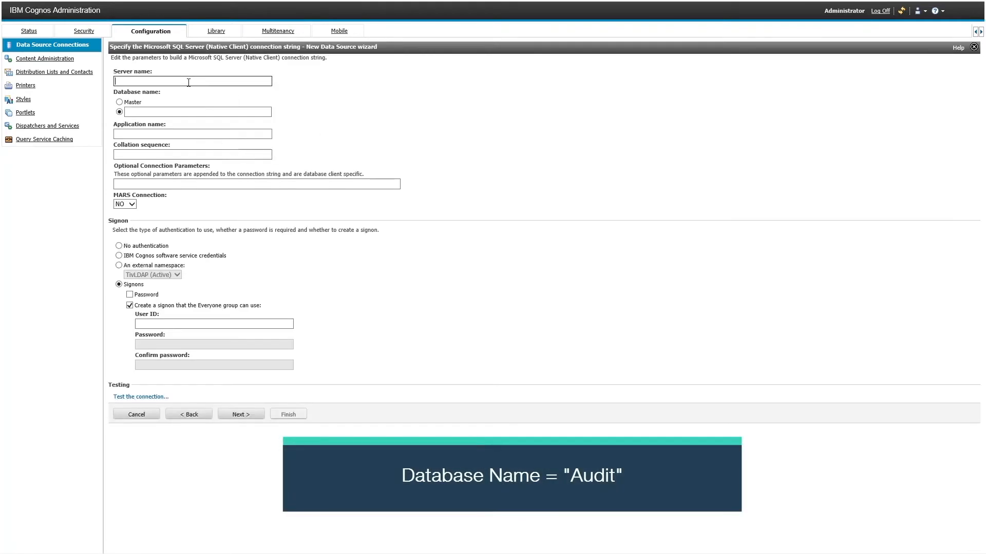
{"action": "type", "text": "localhost"}
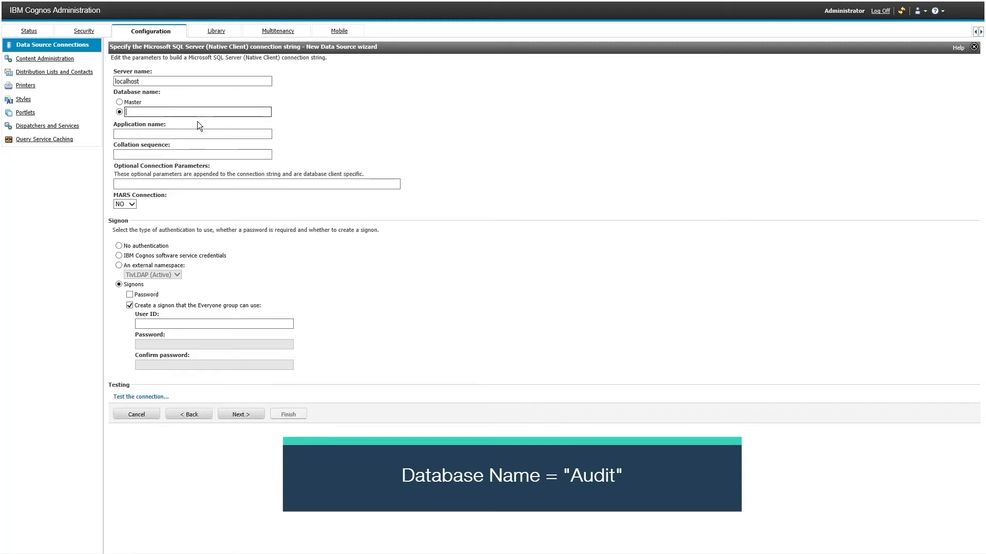
{"action": "type", "text": "Audit"}
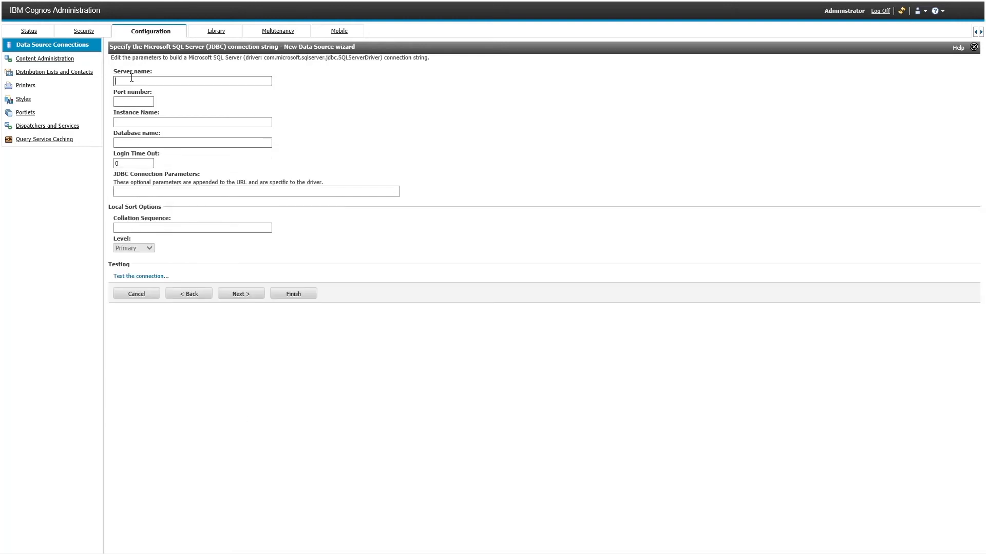
{"action": "type", "text": "14"}
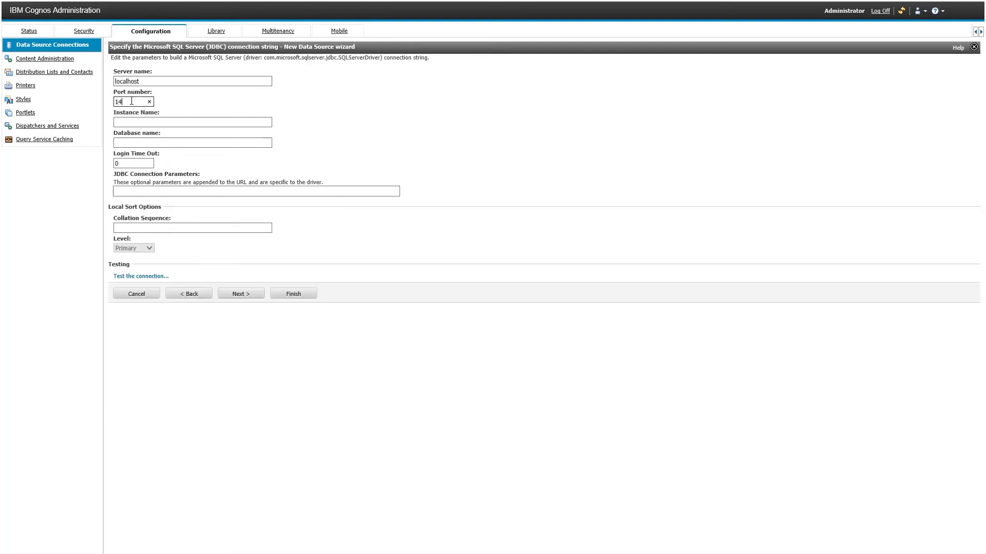
{"action": "type", "text": "Audit"}
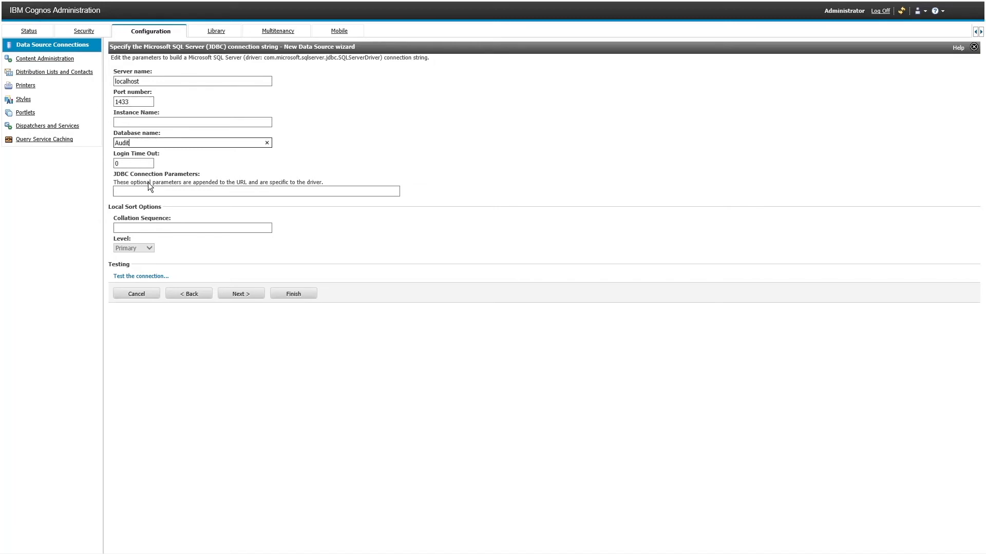
{"action": "left_click", "coordinate": [240, 293]}
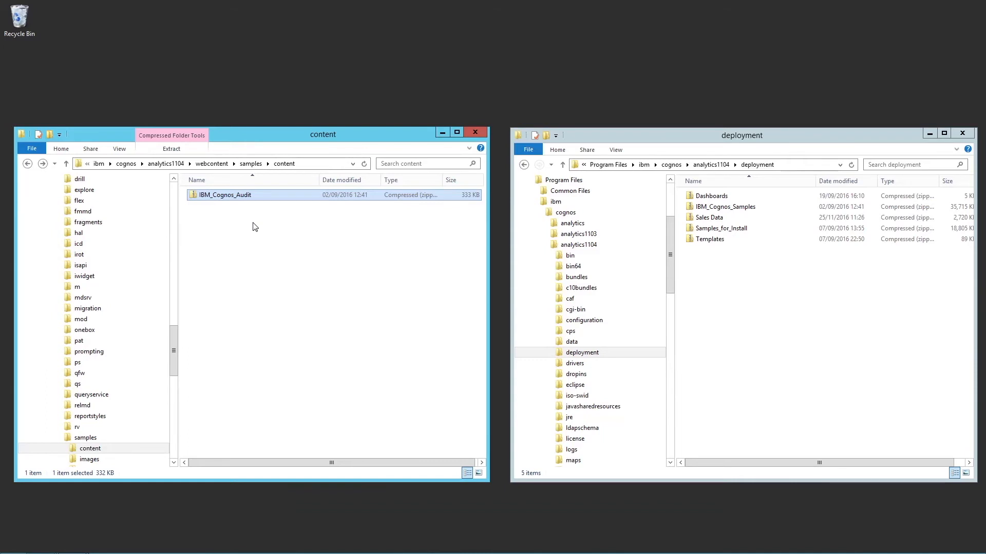
Copy IBM_Cognos_Audit from samples\content and paste it into the deployment folder.
{"action": "right_click", "coordinate": [224, 194]}
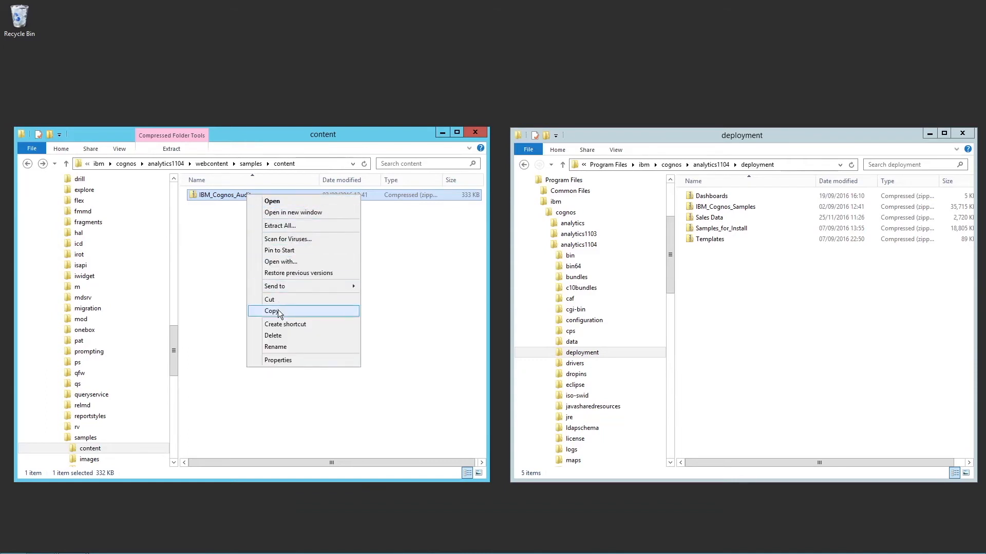
{"action": "left_click", "coordinate": [271, 310]}
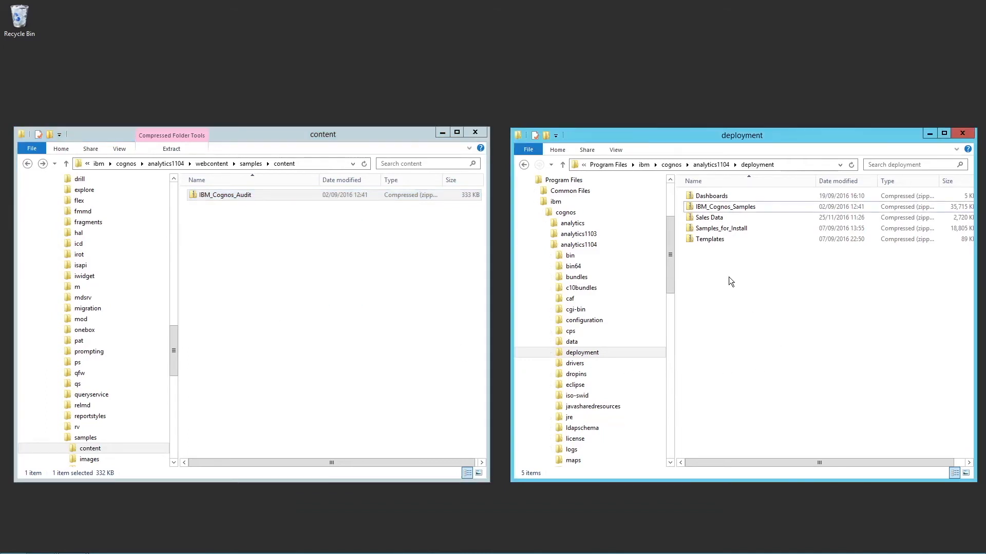
{"action": "right_click", "coordinate": [731, 281]}
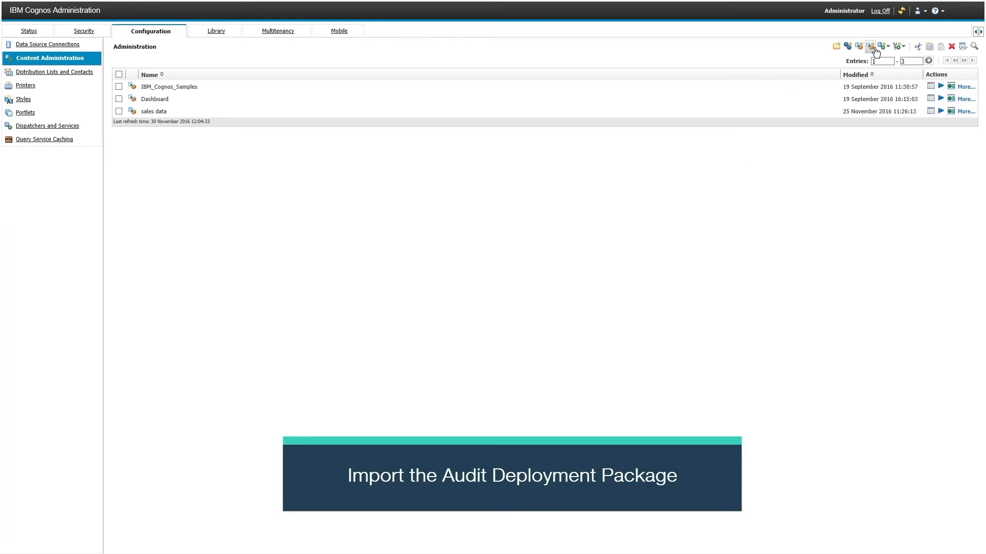
Import IBM_Cognos_Audit with its Samples_Audit folder, saving and running it once now.
{"action": "left_click", "coordinate": [870, 46]}
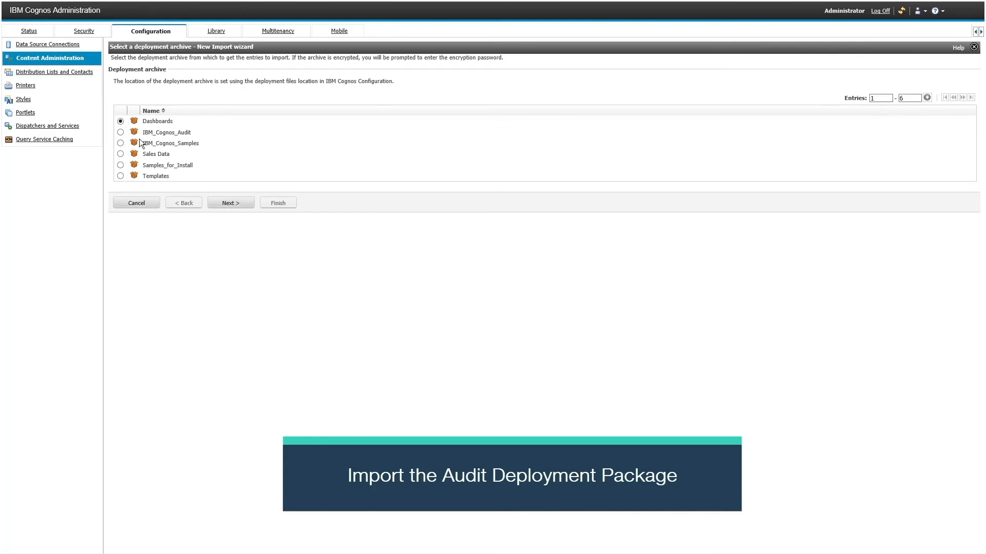
{"action": "left_click", "coordinate": [230, 203]}
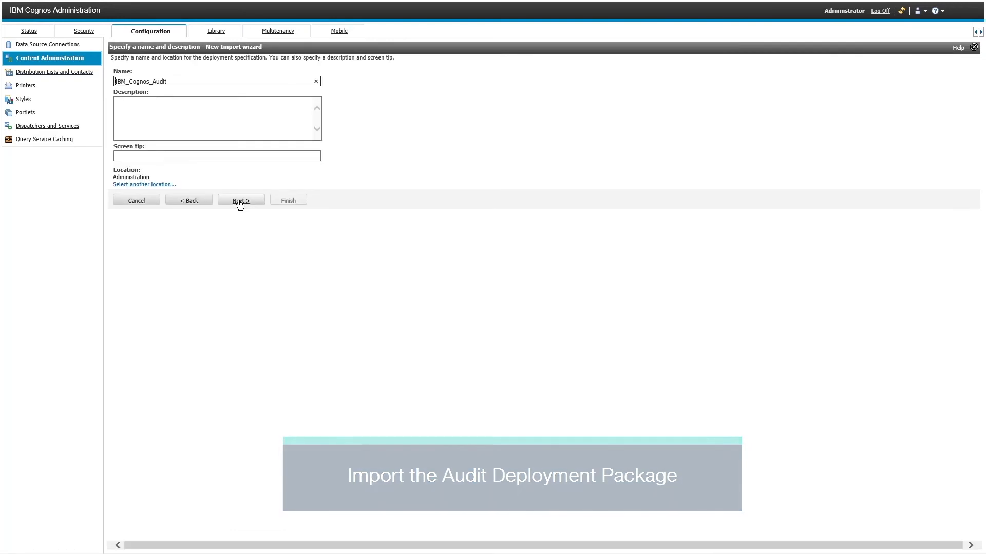
{"action": "left_click", "coordinate": [240, 200]}
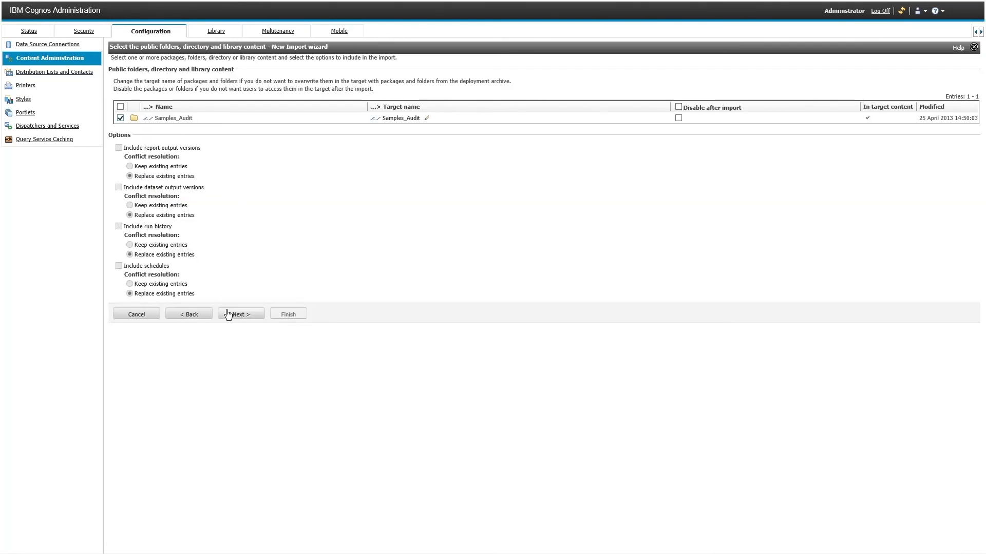
{"action": "left_click", "coordinate": [240, 315]}
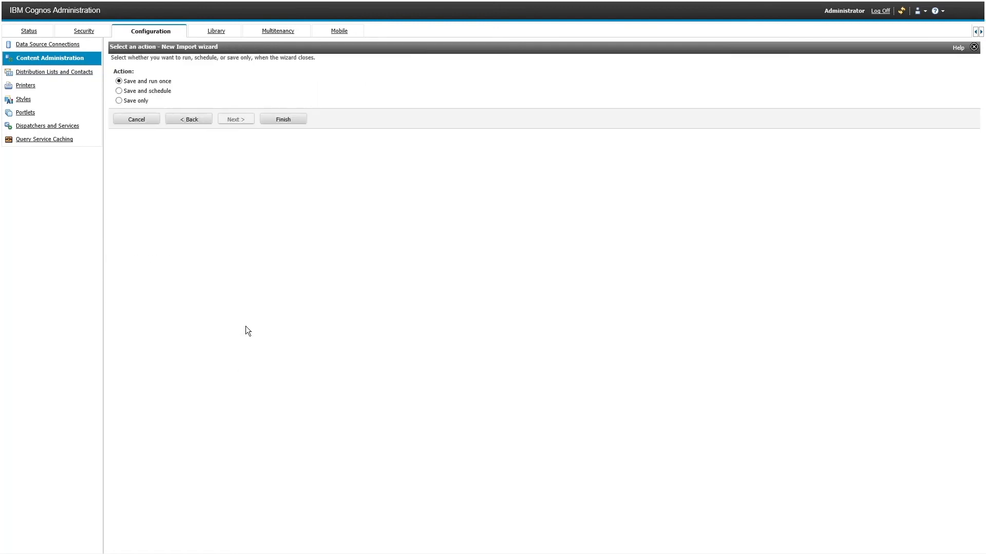
{"action": "left_click", "coordinate": [282, 119]}
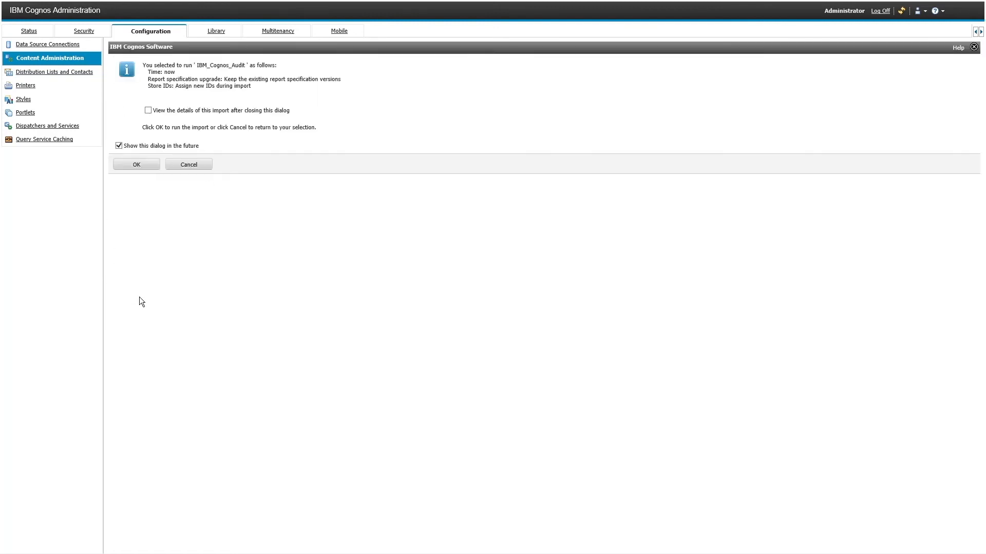
{"action": "left_click", "coordinate": [136, 164]}
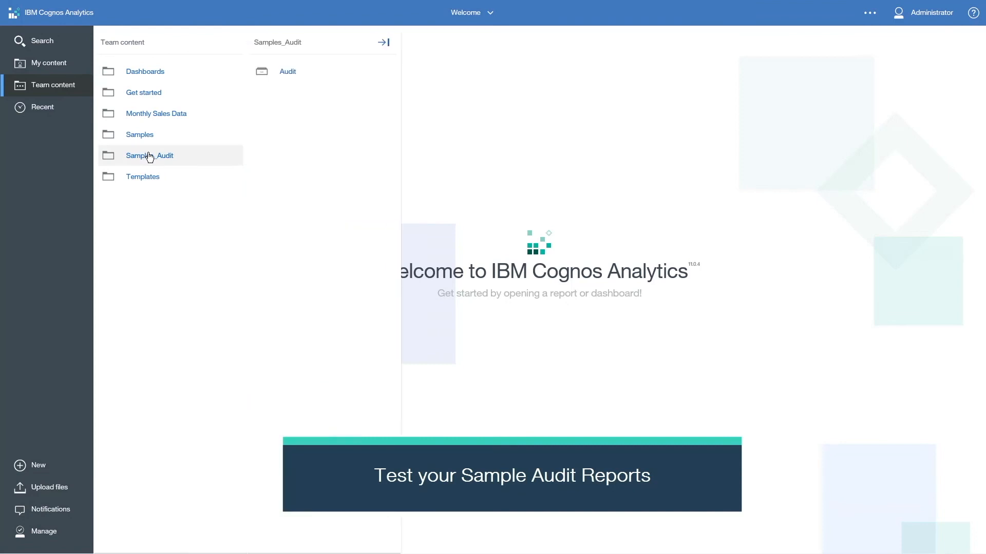
Run Report execution history (Detailed Report) from the Samples_Audit Audit package.
{"action": "left_click", "coordinate": [287, 71]}
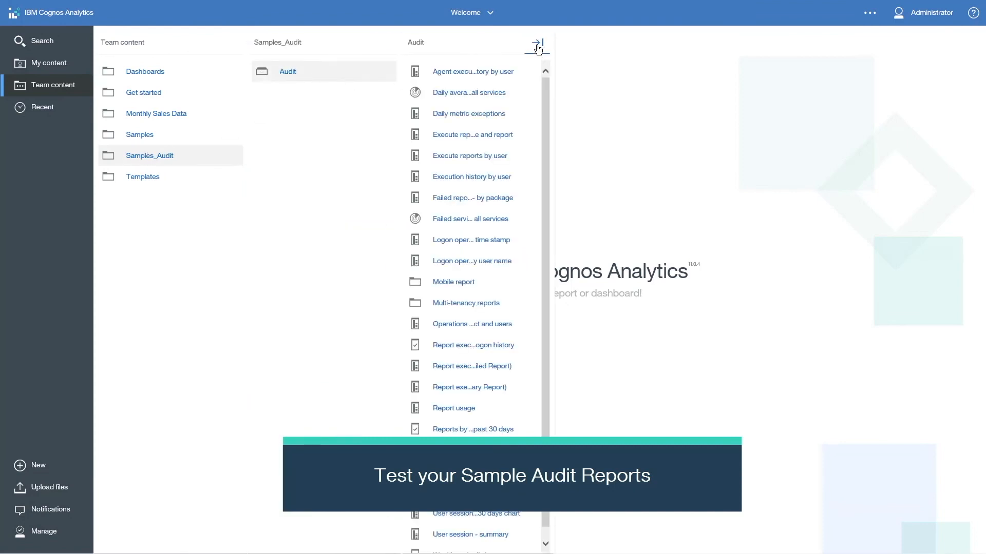
{"action": "left_click", "coordinate": [537, 42]}
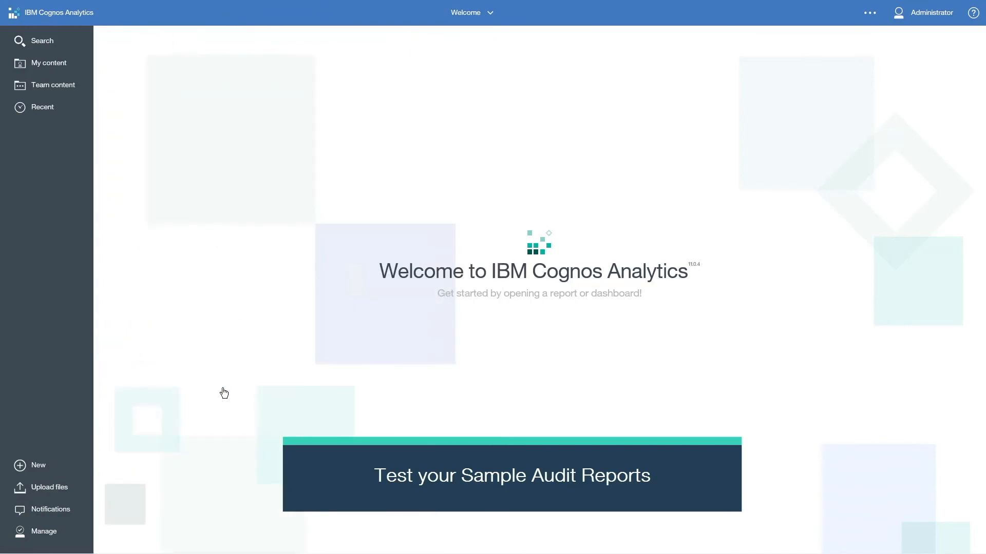
{"action": "left_click", "coordinate": [511, 474]}
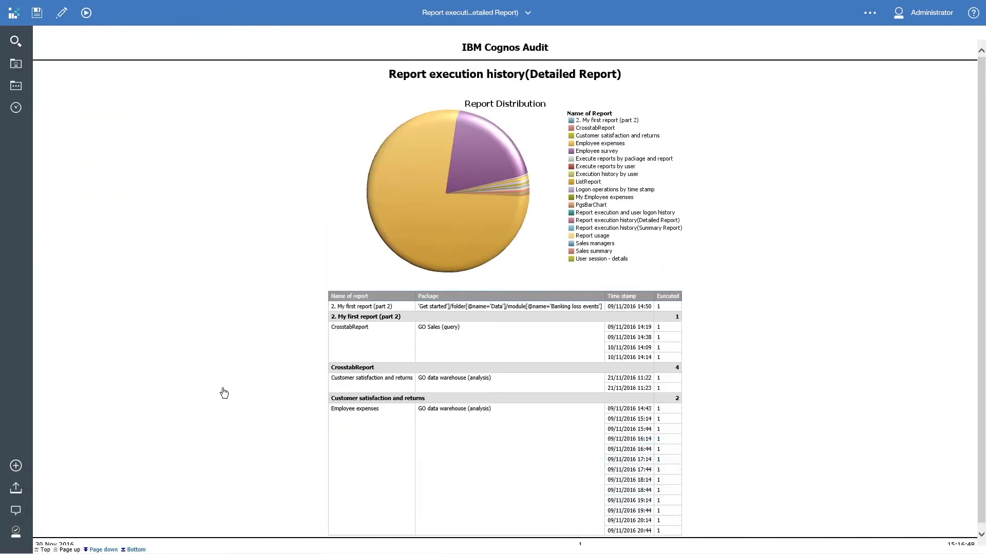